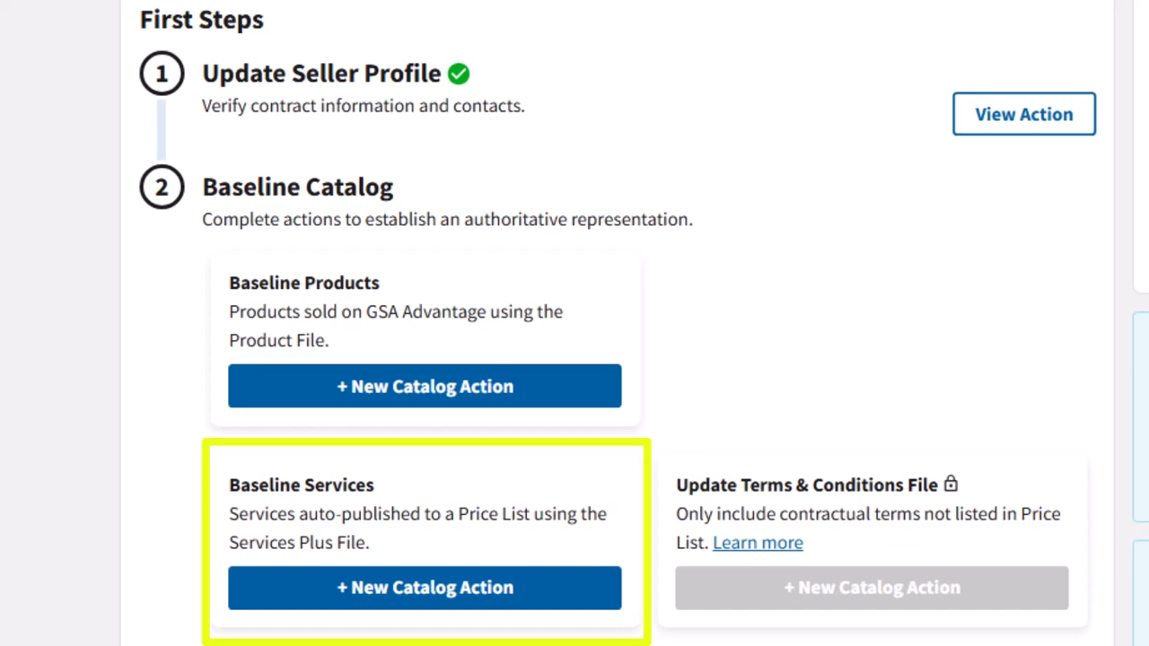
# View the Update Seller Profile action from the catalog overview's First Steps.
pyautogui.click(1023, 114)
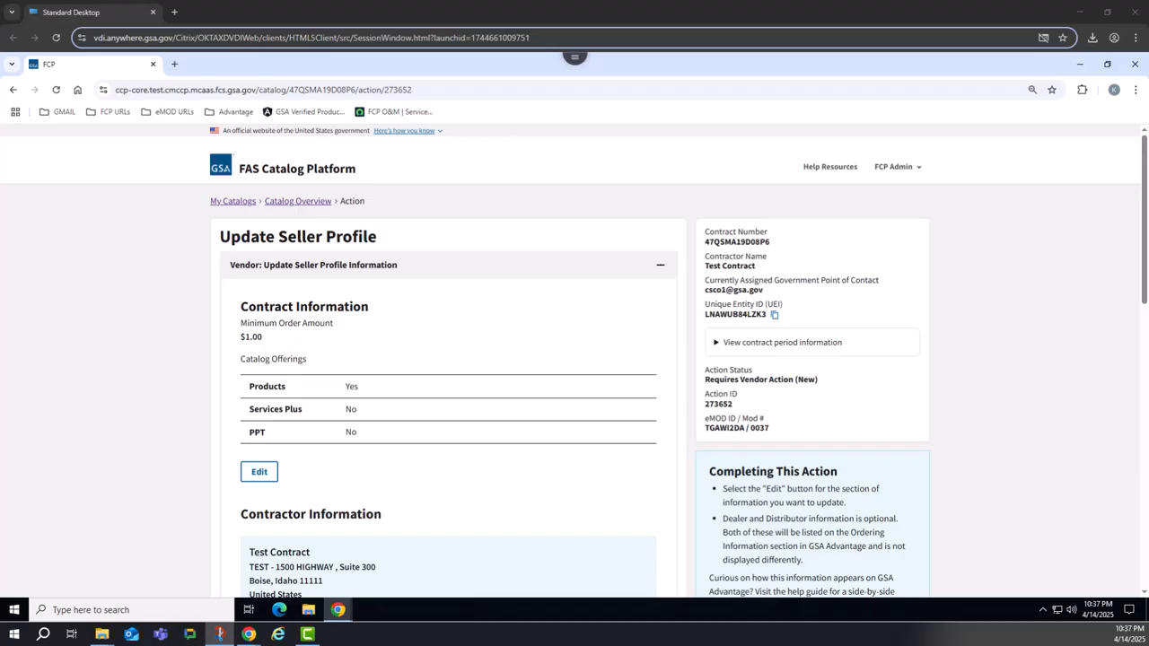
pyautogui.moveTo(375, 457)
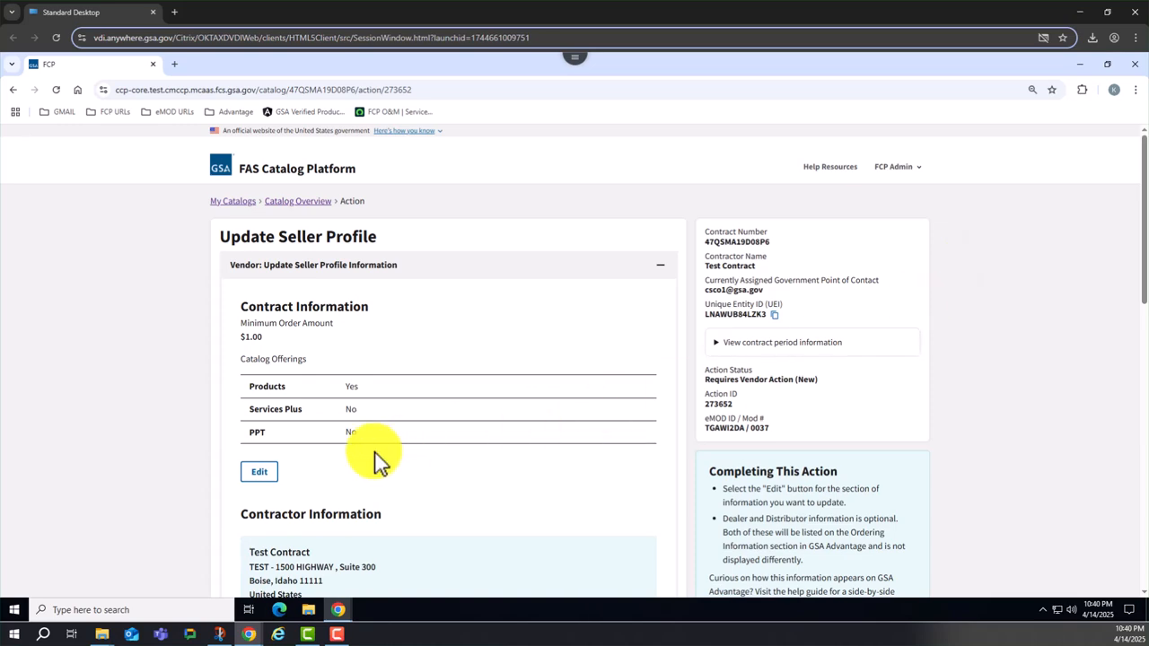
# Set Services Plus to Yes in Contract Information, save, and submit the seller profile.
pyautogui.click(258, 471)
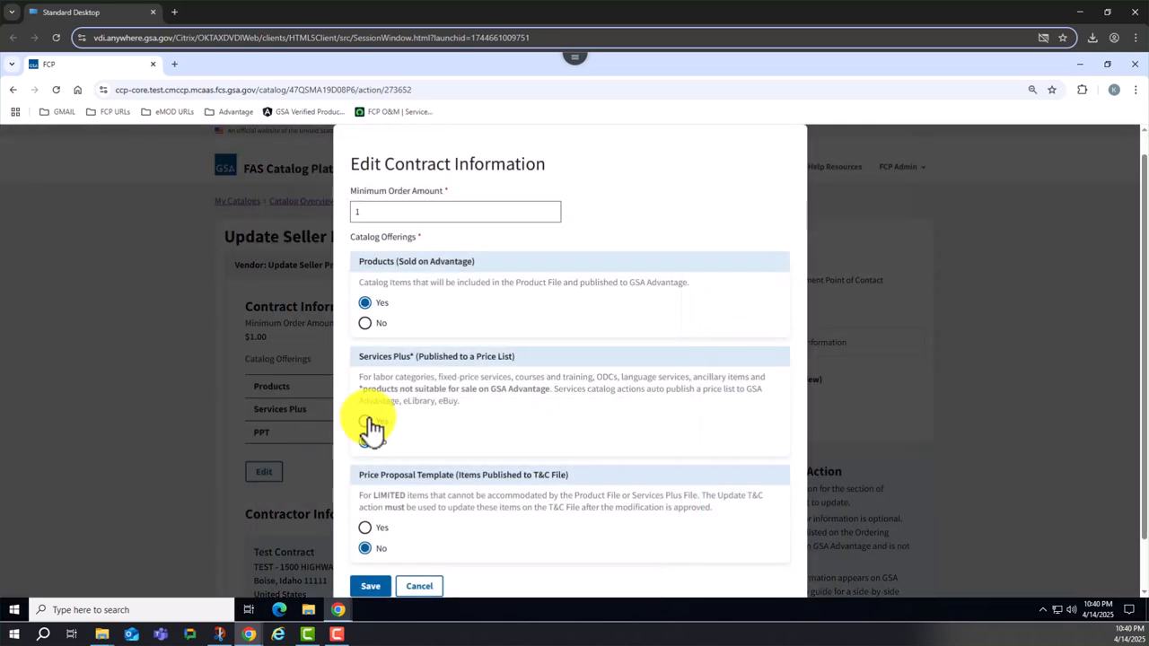
pyautogui.click(365, 420)
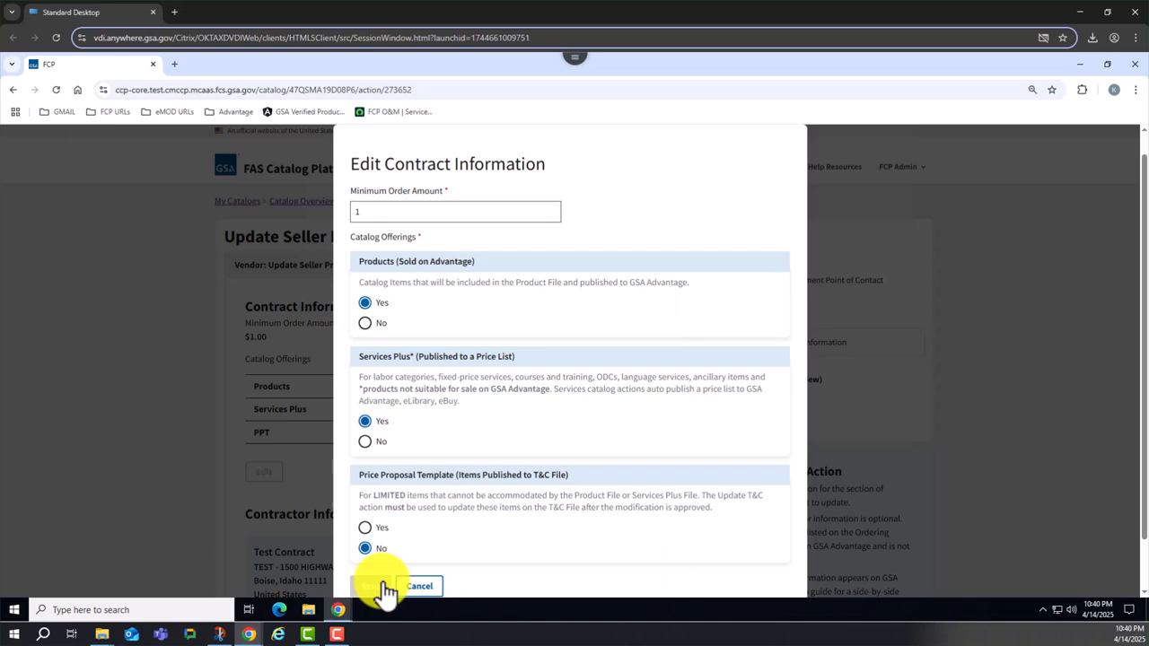
pyautogui.click(386, 585)
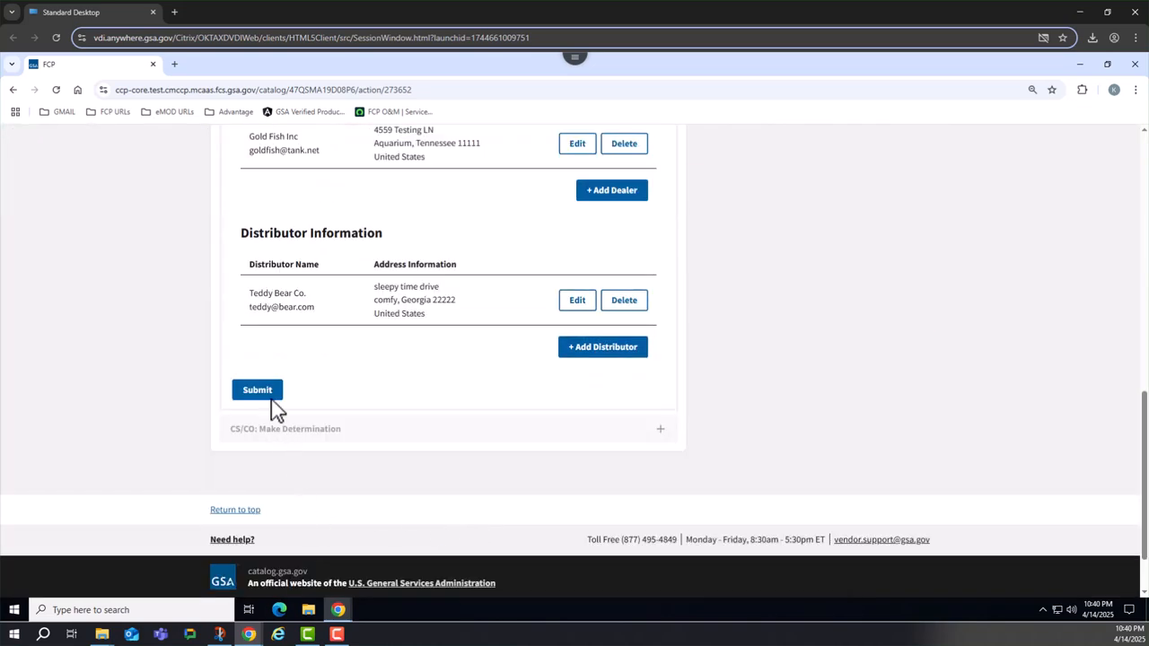
pyautogui.click(257, 389)
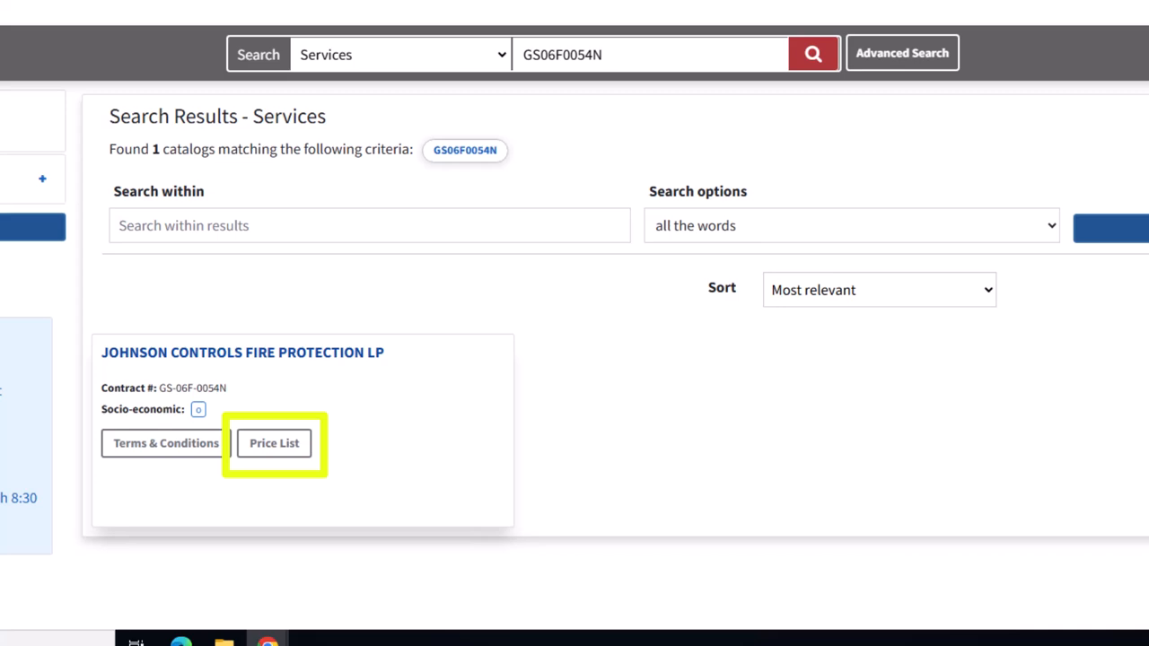
# Download the GS06F0054N price list and view the workbook in Excel.
pyautogui.click(273, 442)
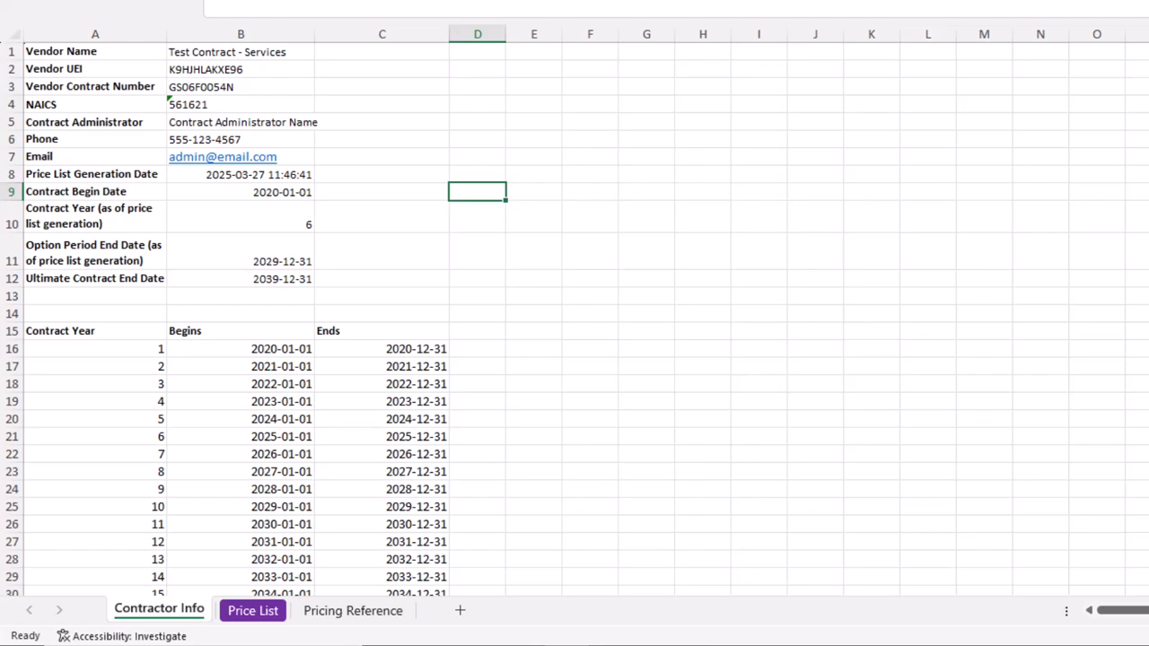
pyautogui.click(252, 610)
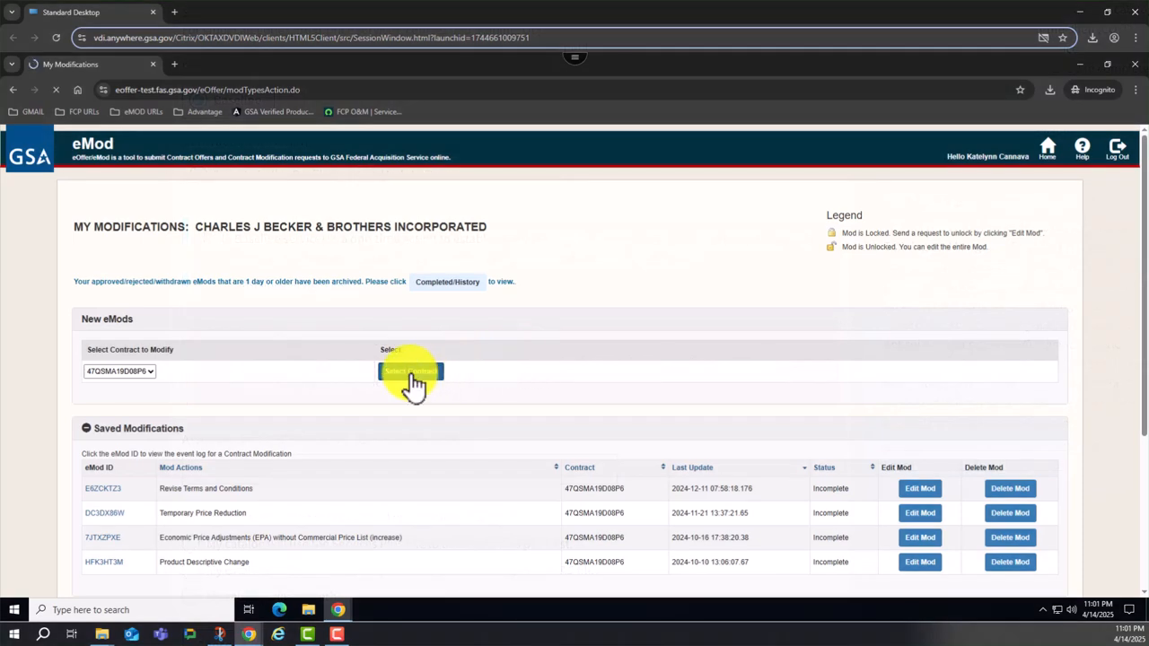
# Choose Catalog Baseline under Terms And Conditions as the modification type for 47QSMA19D08P6.
pyautogui.click(410, 372)
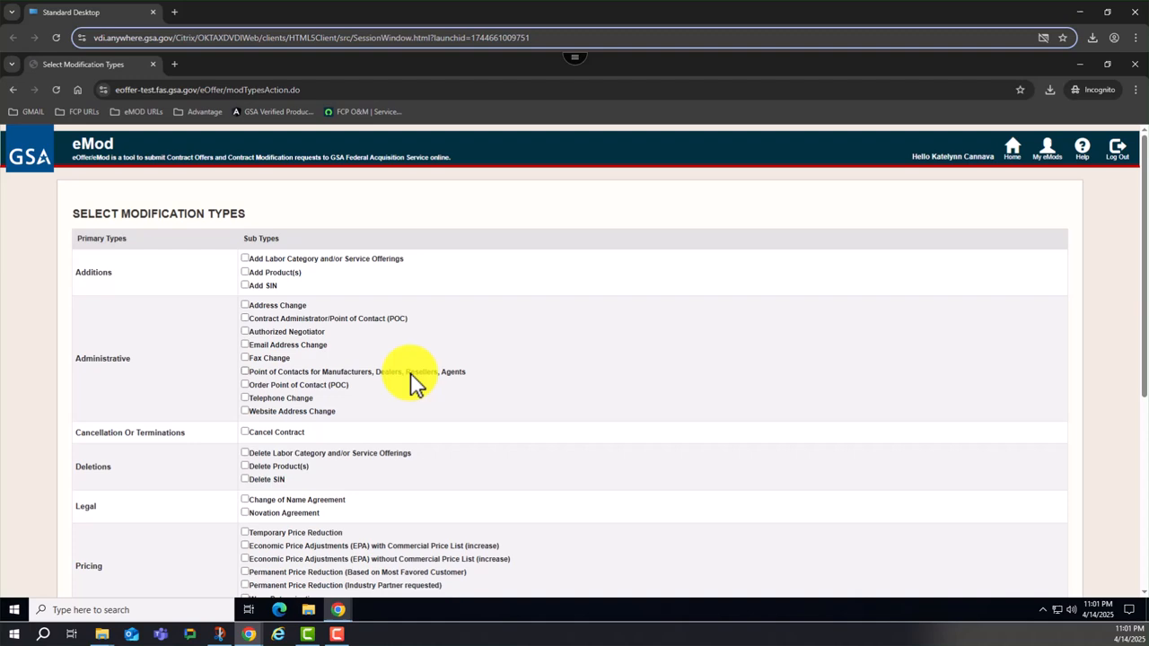
pyautogui.scroll(-3)
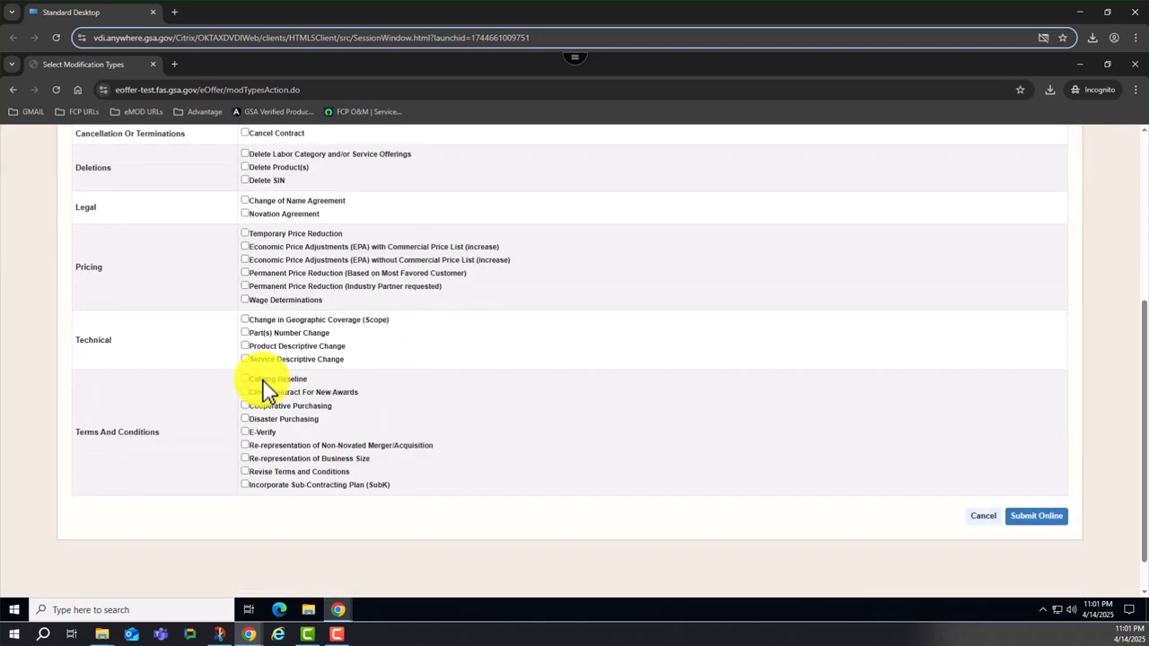
pyautogui.click(1036, 515)
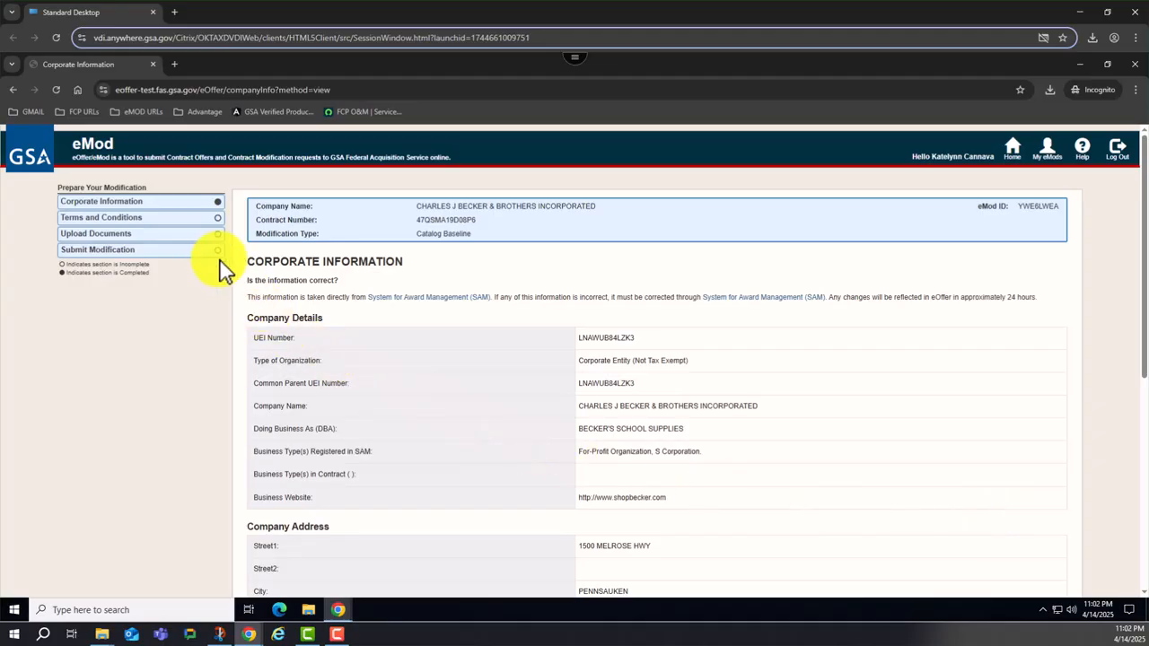
# Go to Upload Documents and follow Go to FCP on the Price Proposal Template row.
pyautogui.click(96, 233)
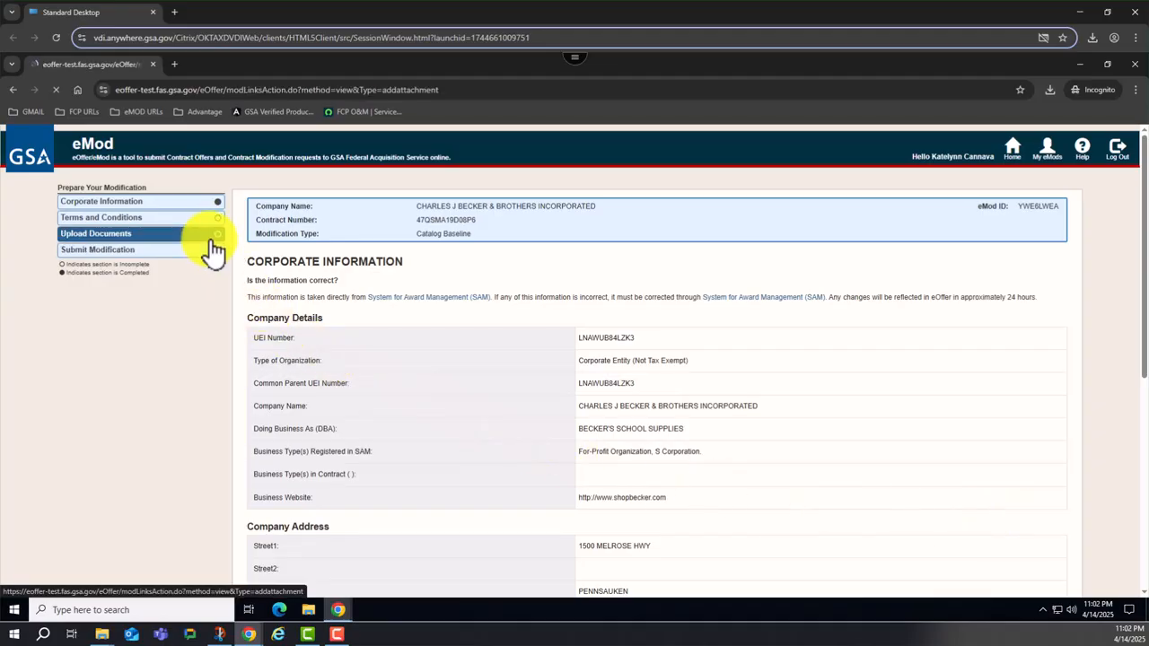
pyautogui.click(96, 233)
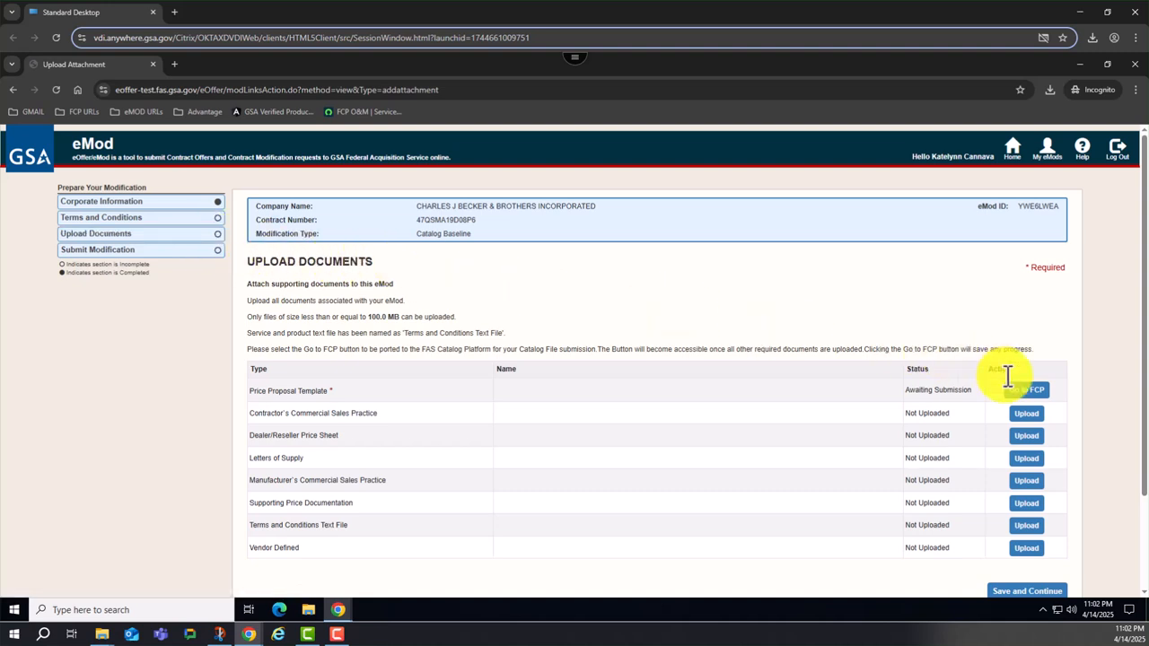
pyautogui.click(1026, 388)
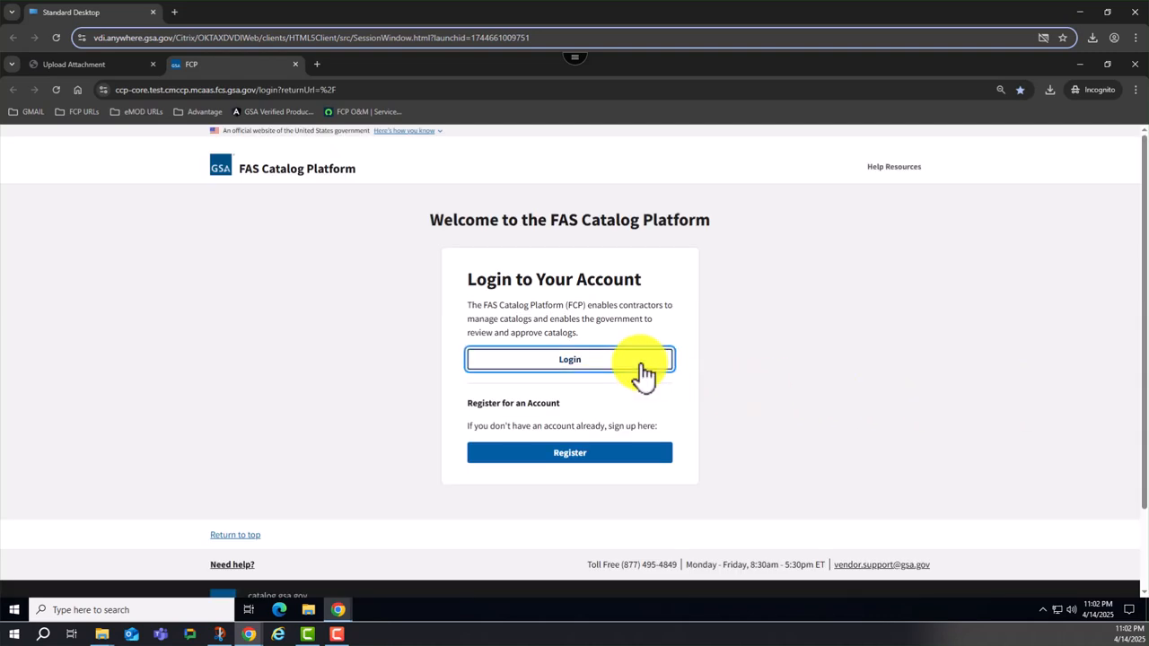
# Sign in with the FAS ID credentials and reach the catalog overview for 47QSMA19D08P6.
pyautogui.click(569, 359)
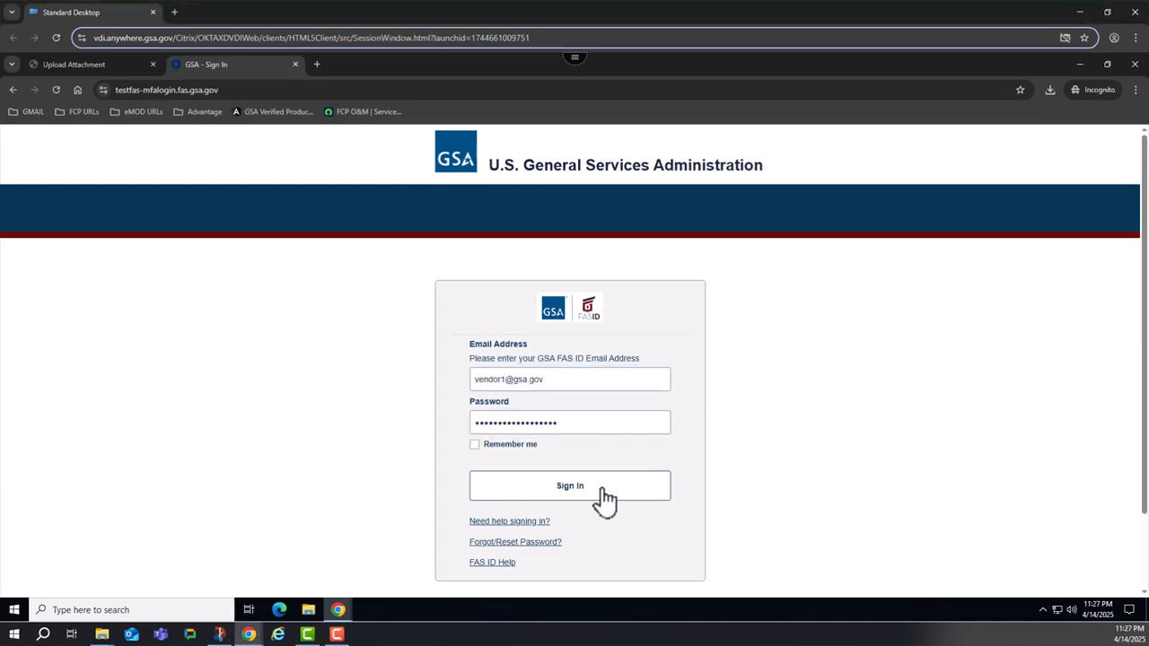
pyautogui.click(570, 485)
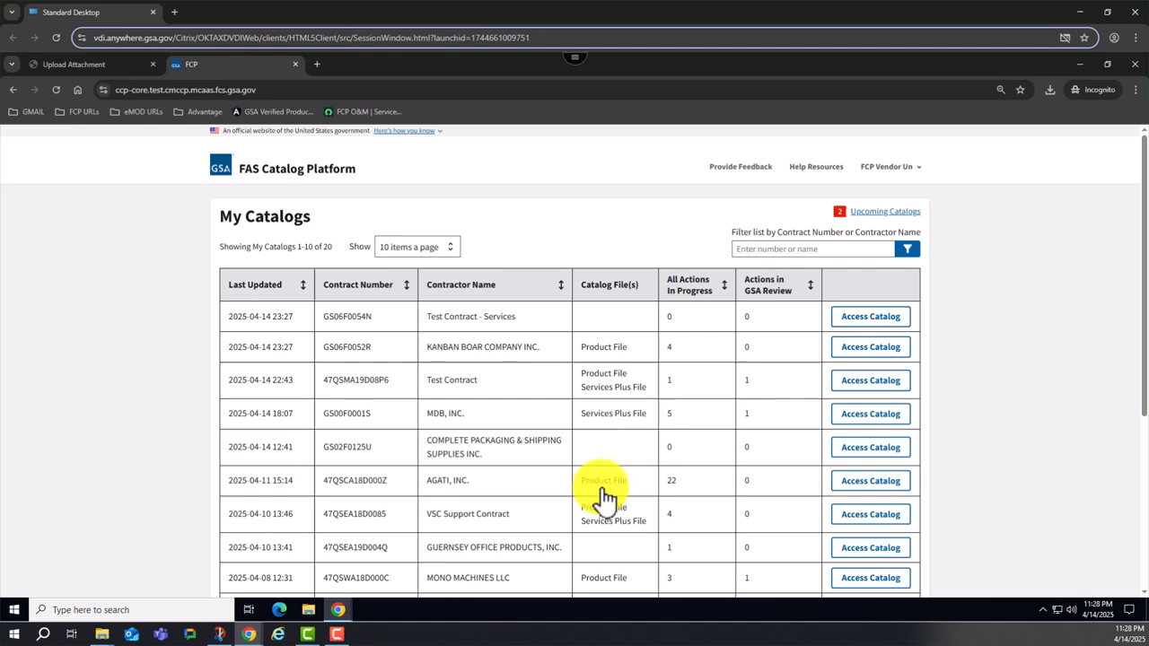
pyautogui.click(869, 380)
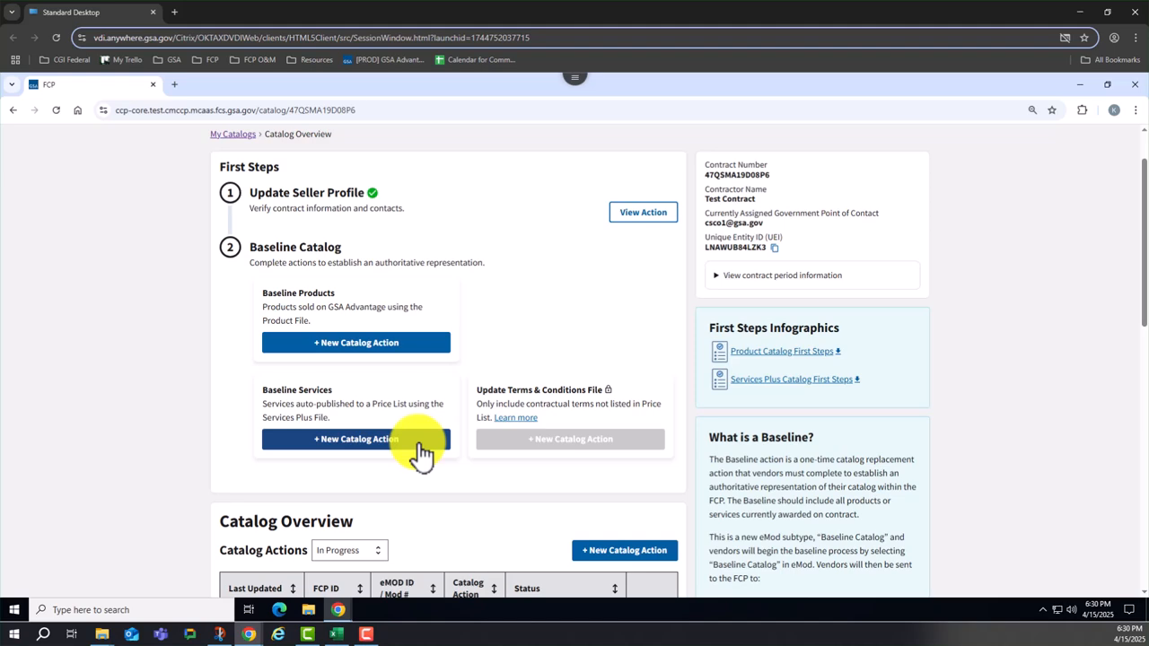
# Start a Services Plus Baseline action under Baseline Services and associate eMOD ID HKB9N3JT.
pyautogui.click(356, 439)
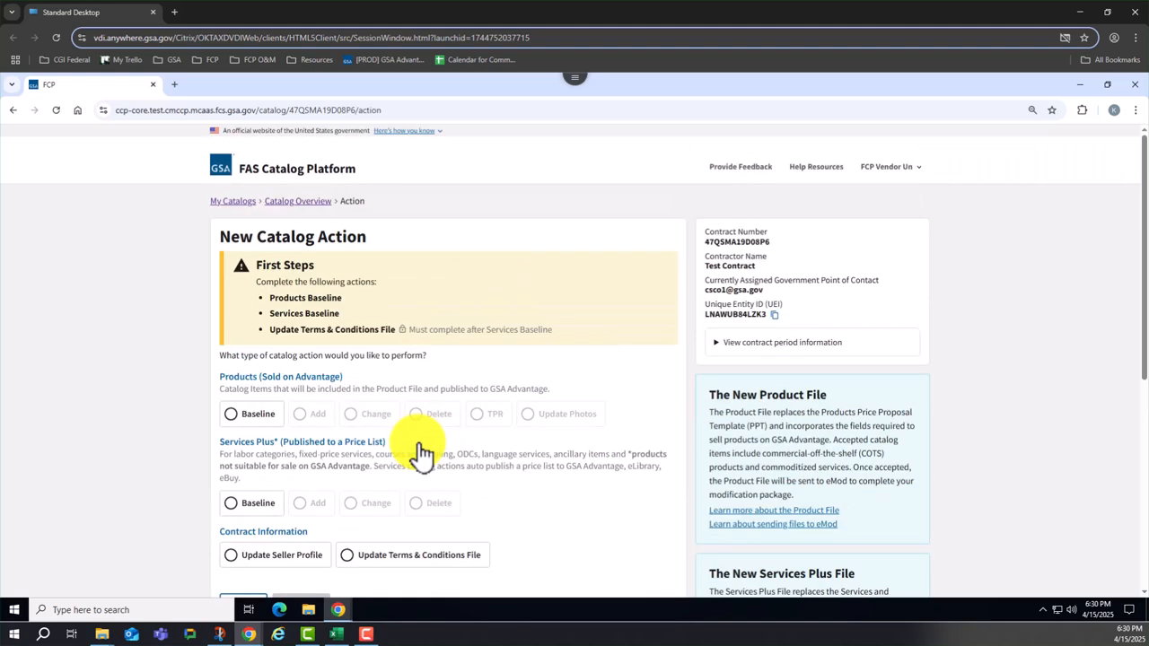
pyautogui.click(230, 503)
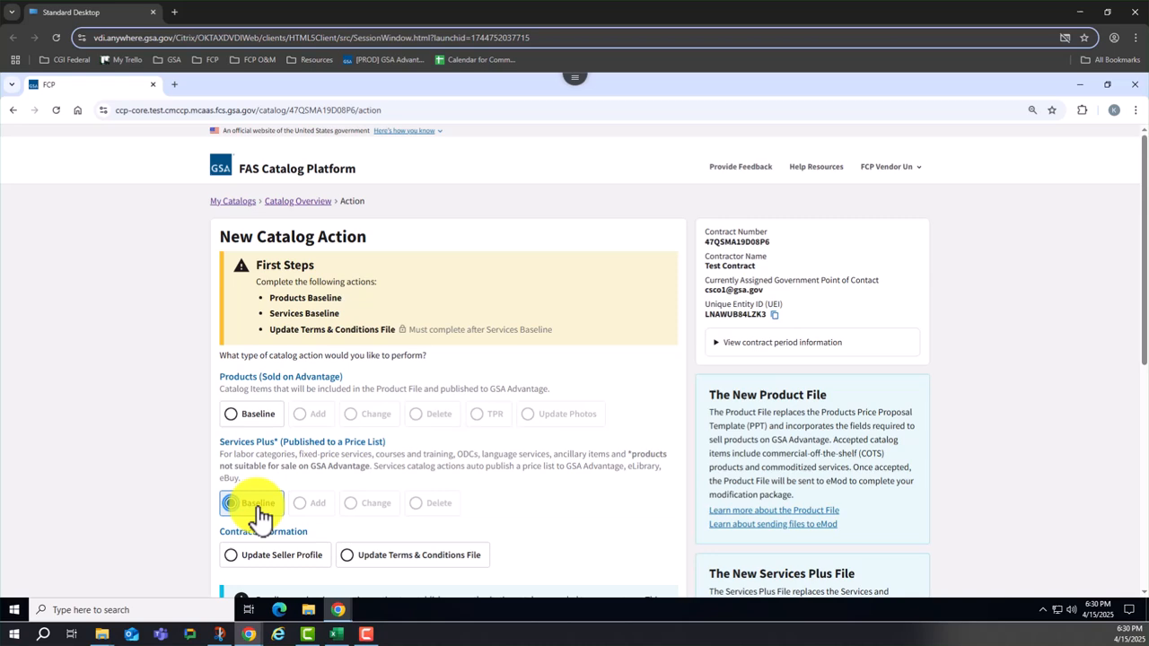
pyautogui.click(231, 503)
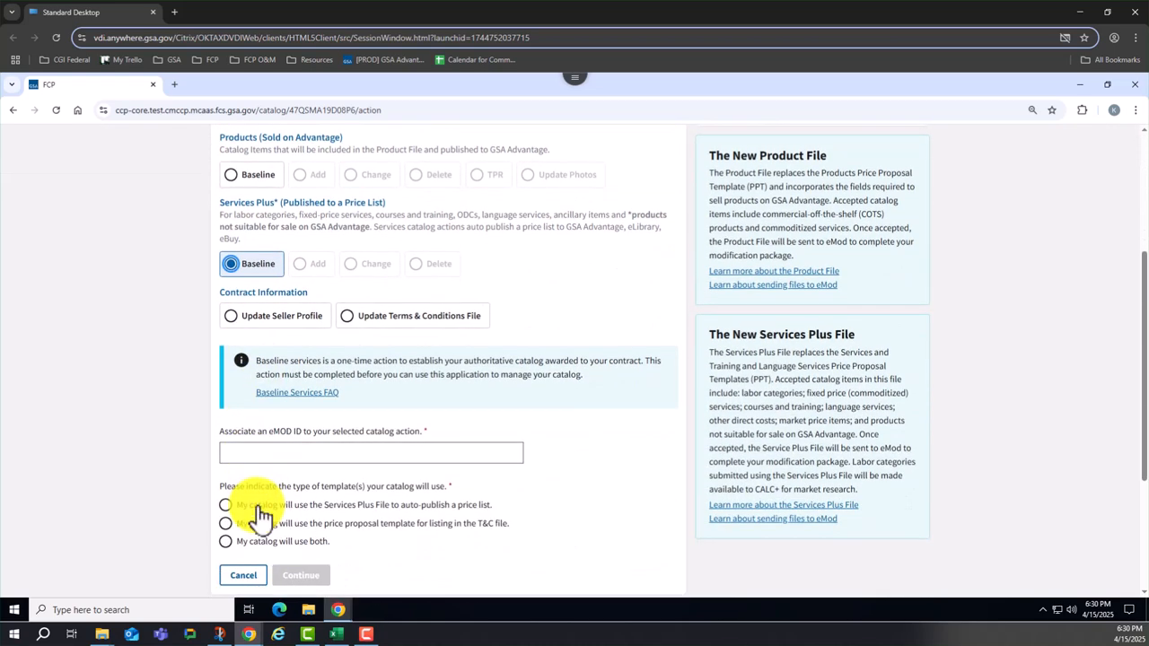
pyautogui.write('HKB9N3JT')
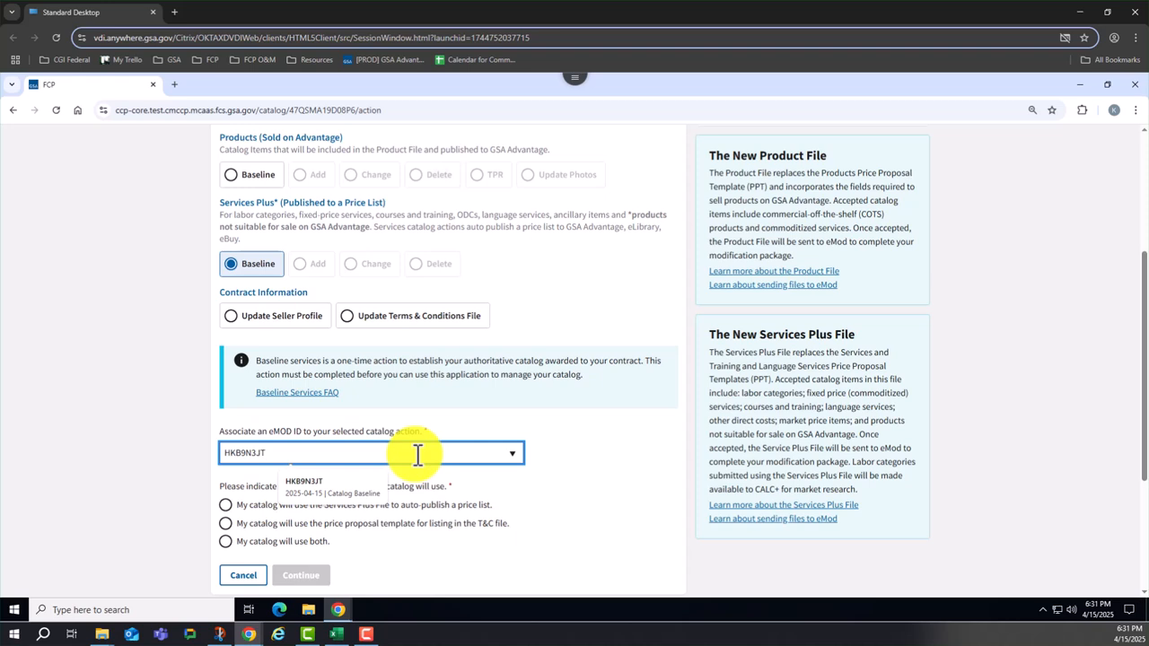
pyautogui.moveTo(392, 491)
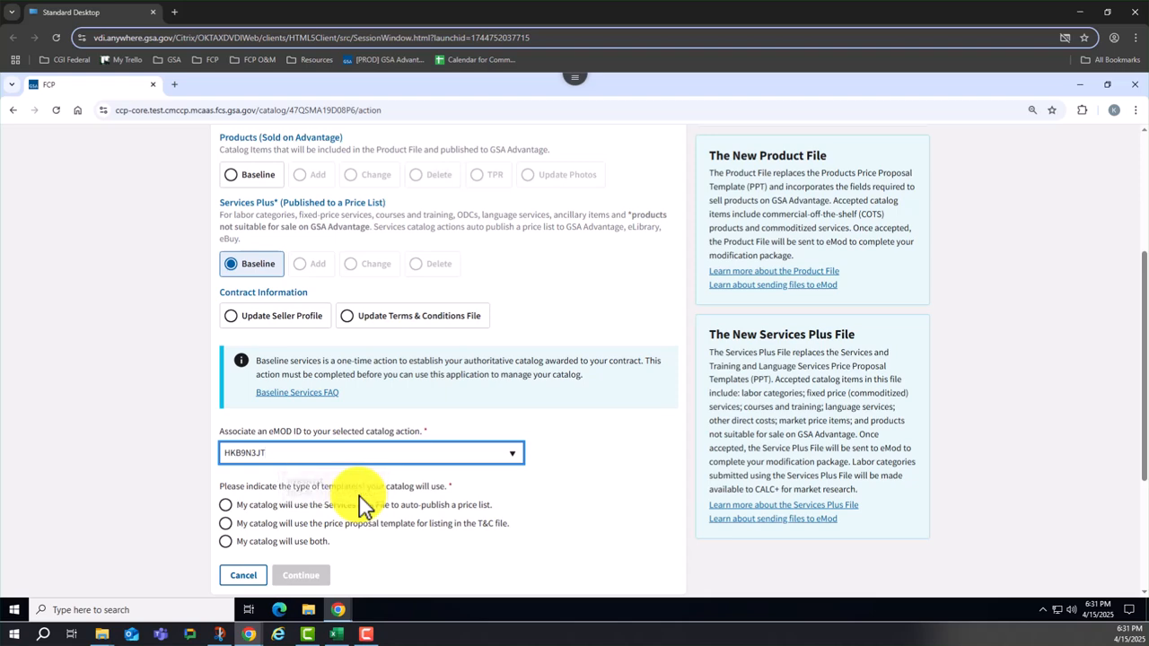
# Select the Services Plus File price list option and create the Baseline Services action.
pyautogui.click(226, 505)
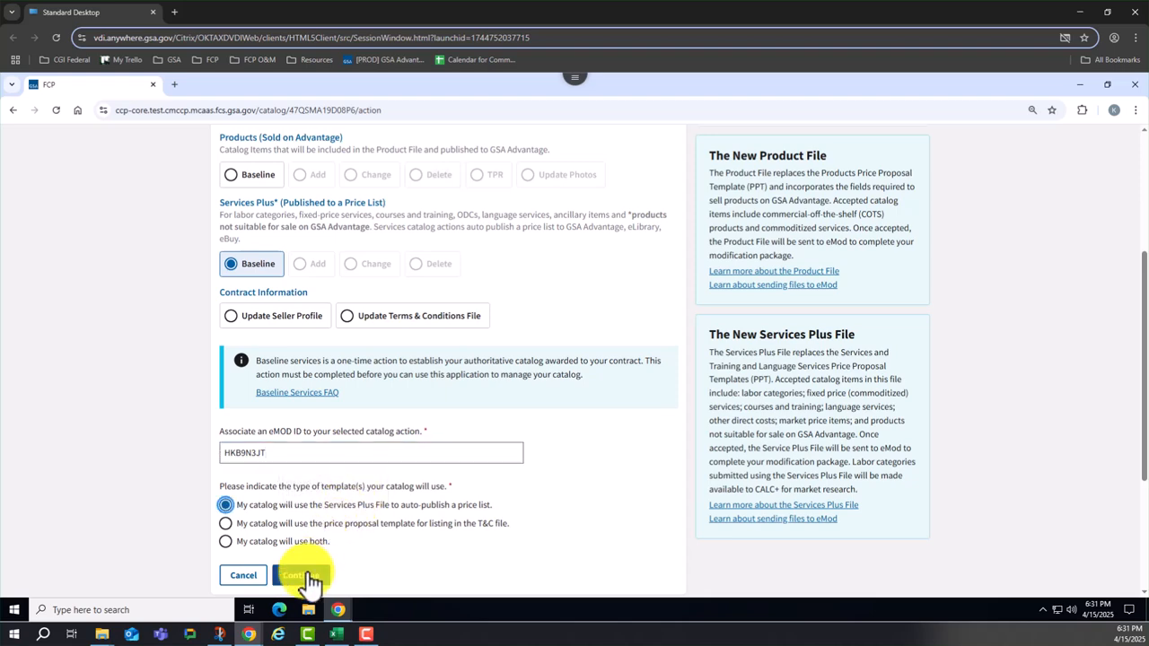
pyautogui.click(300, 575)
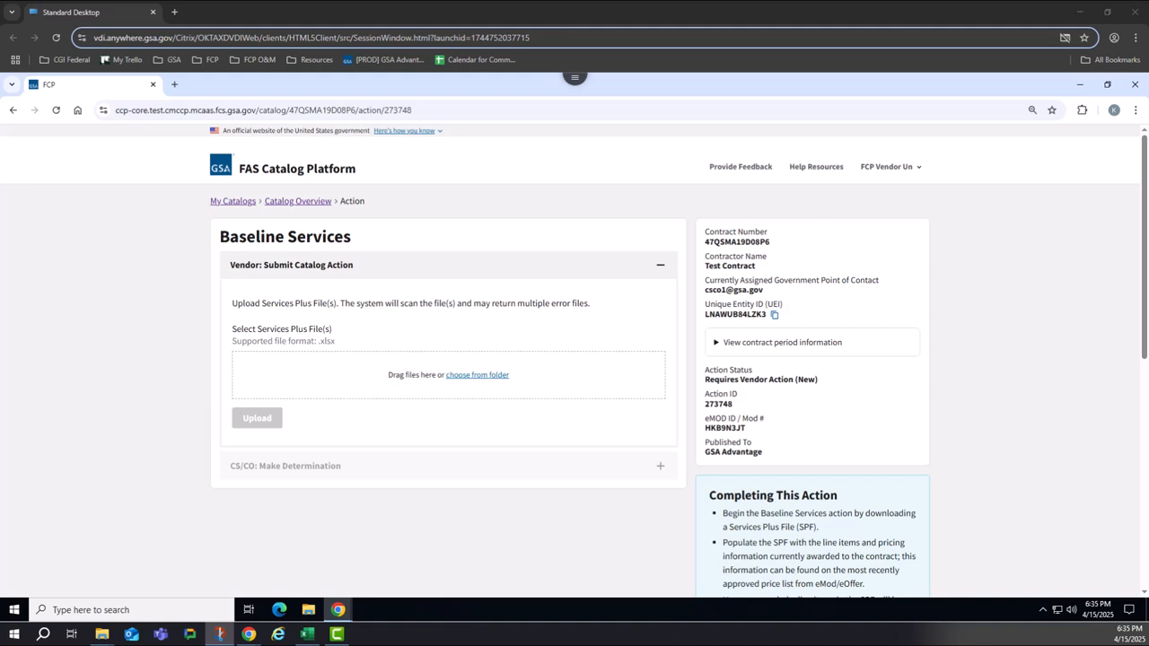